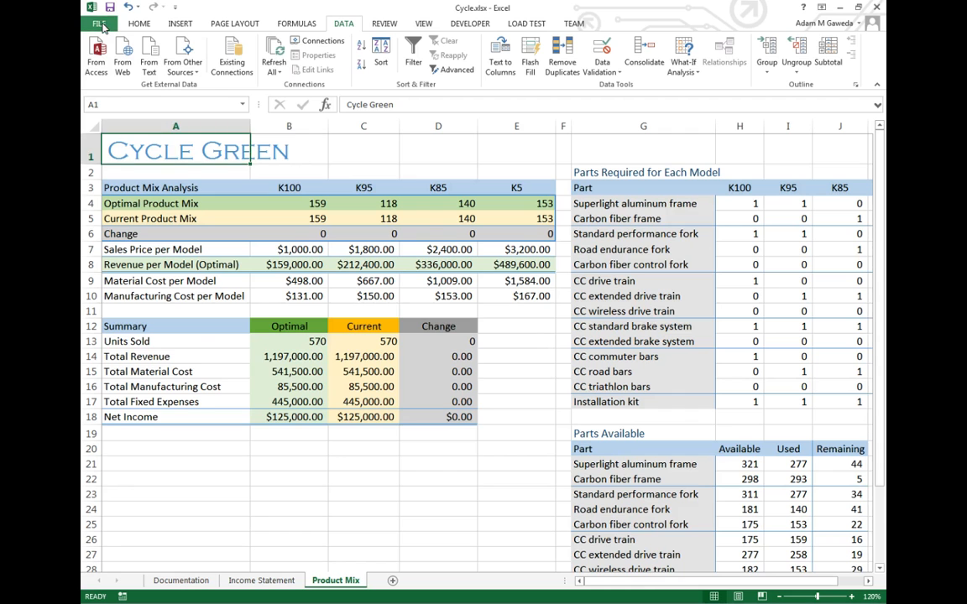
Step: Open Excel Options from the File backstage menu
click(87, 18)
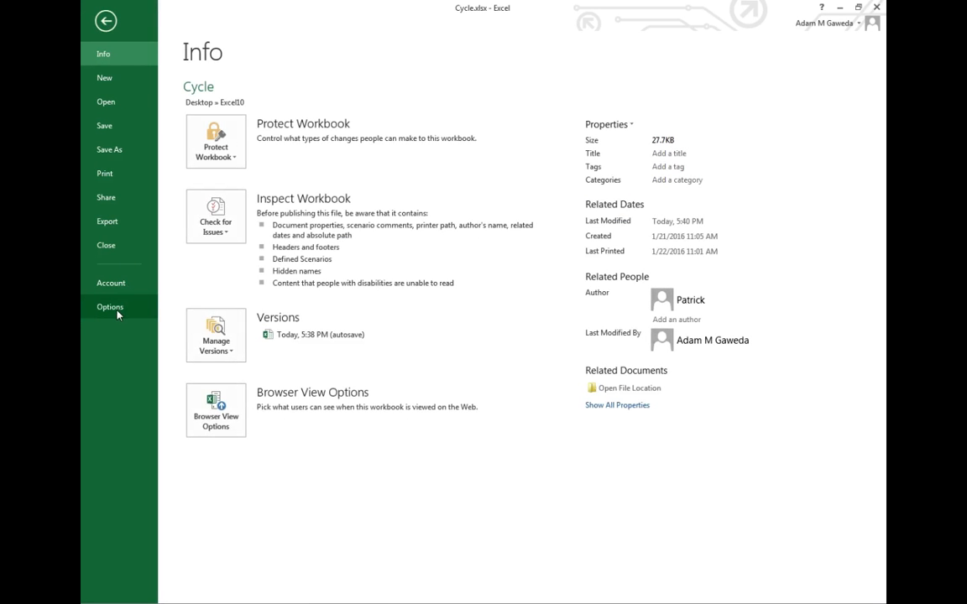
click(110, 307)
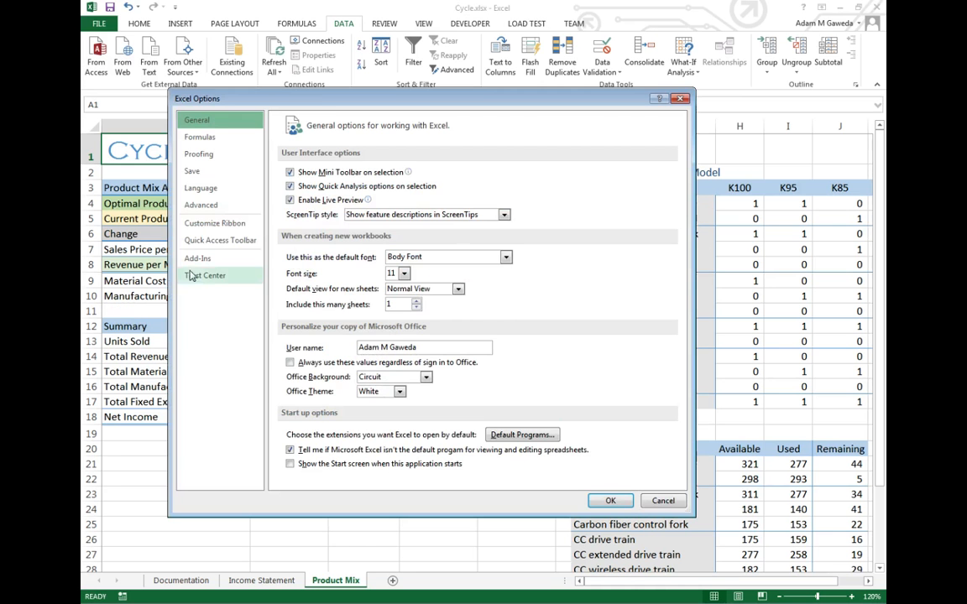
Step: Show the Add-Ins category and select the inactive Solver Add-in
click(198, 257)
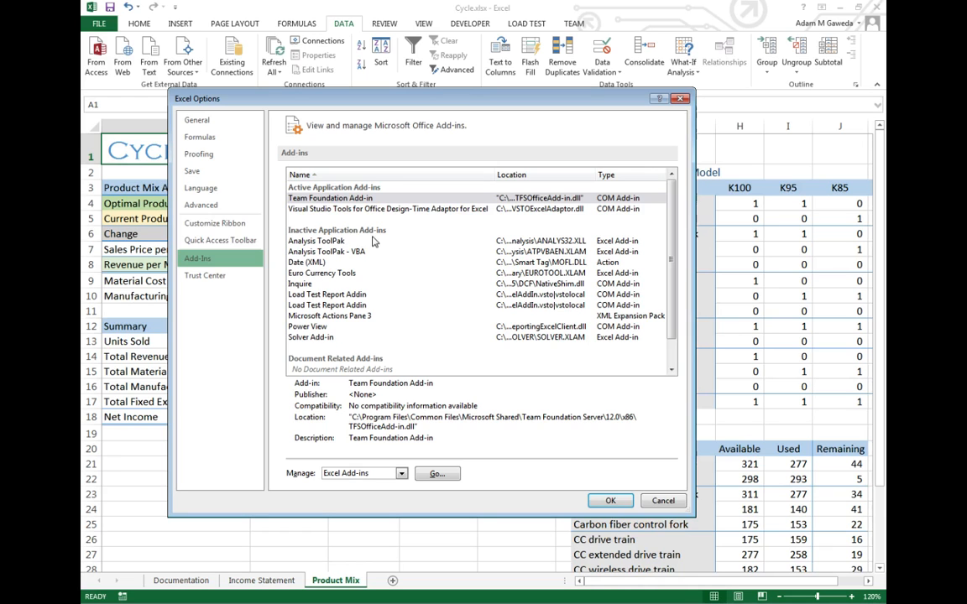
click(310, 337)
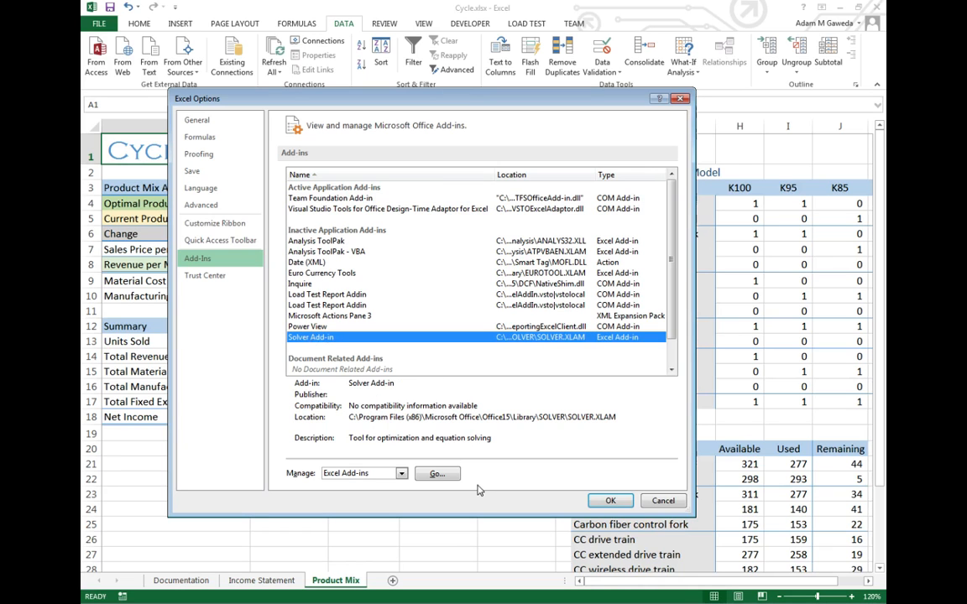
mouse_move(448, 486)
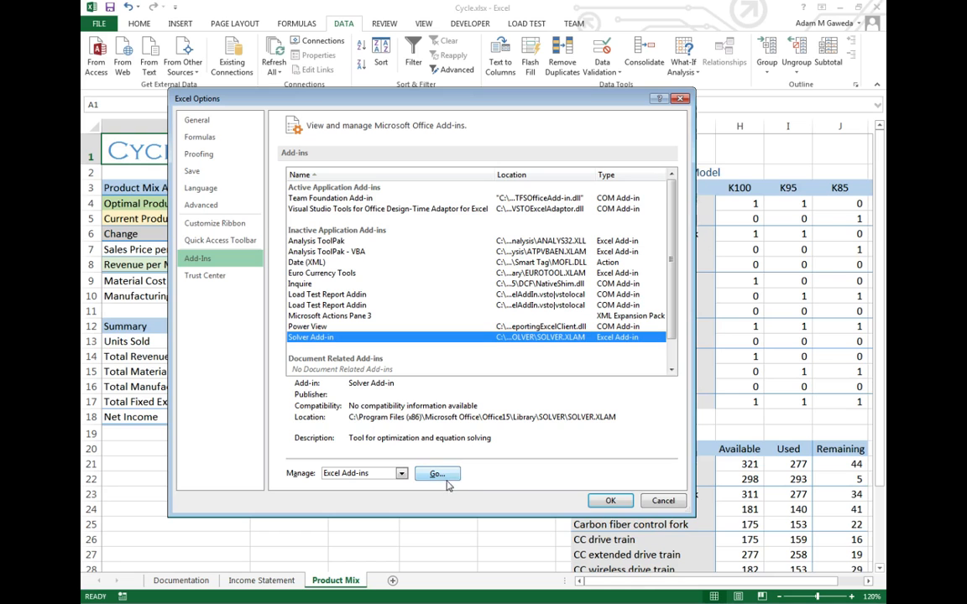
Step: Tick Solver Add-in in the Excel Add-Ins dialog and confirm with OK
click(435, 473)
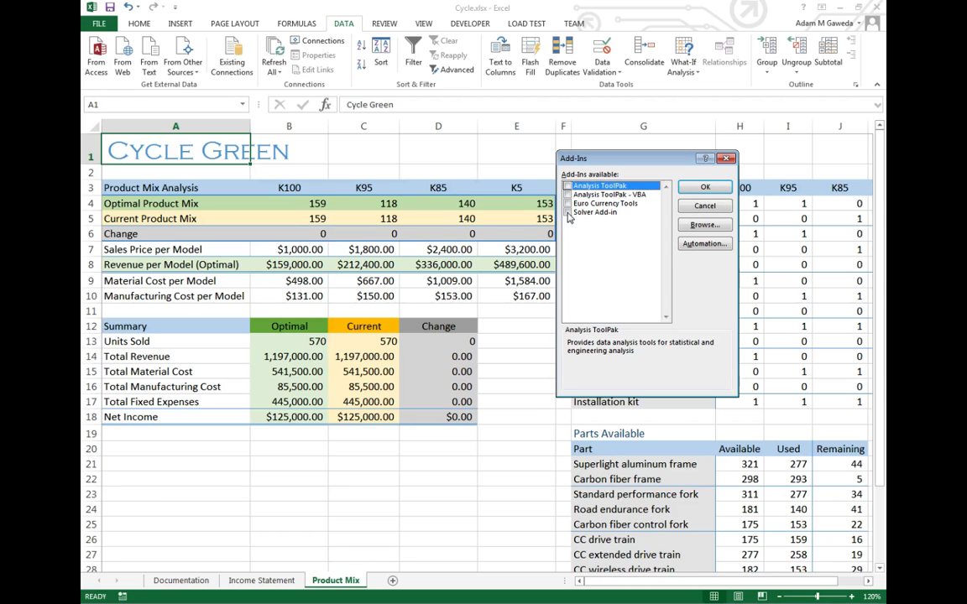
click(569, 212)
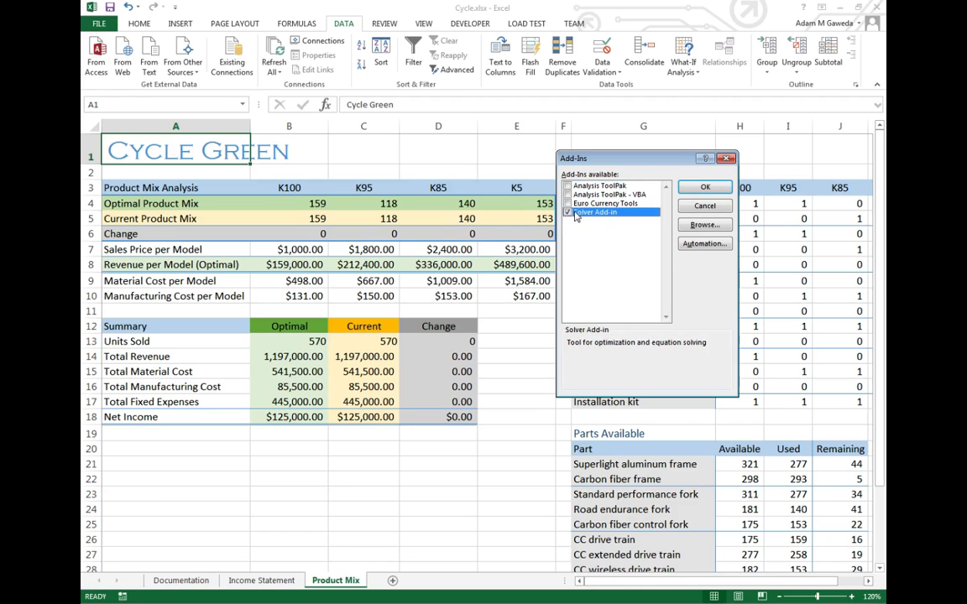
click(704, 187)
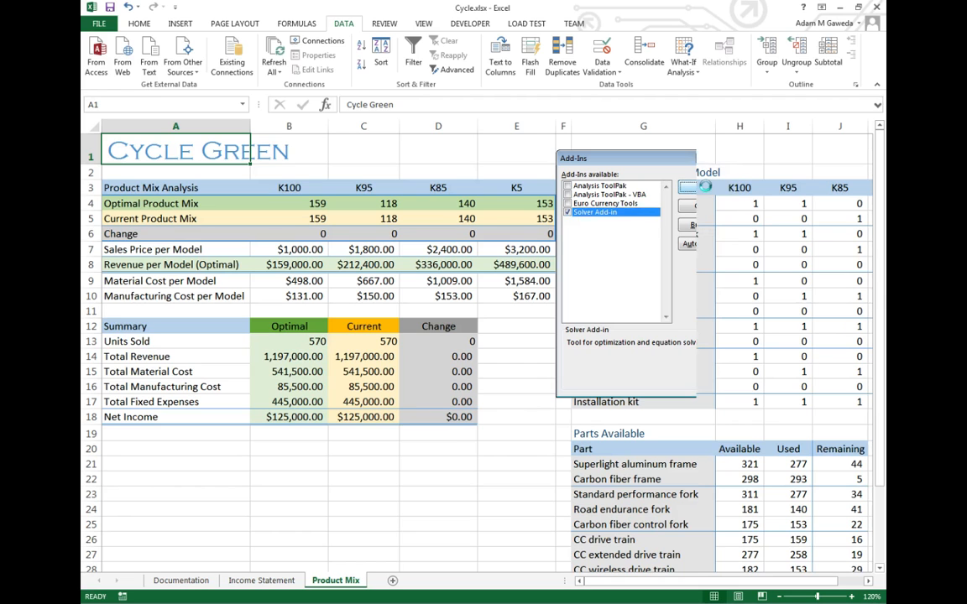